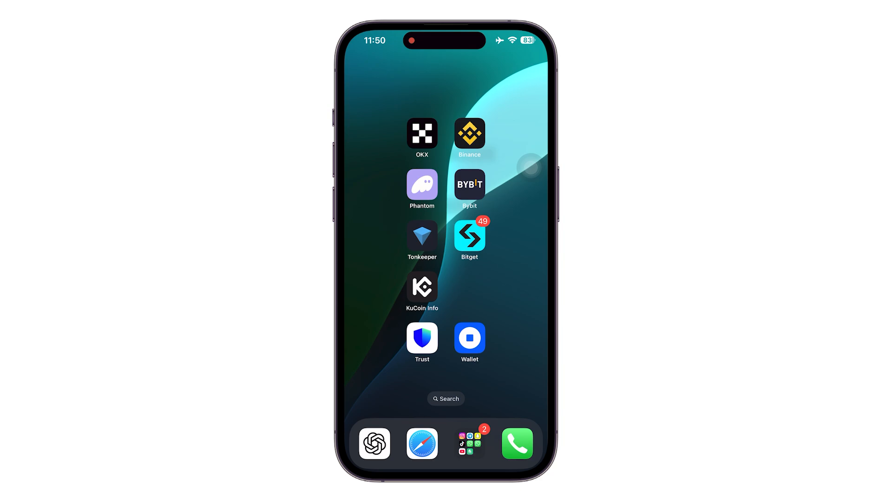
# Step: Launch Binance and view the portfolio with Solana, TetherUS and BNB holdings
pyautogui.click(469, 138)
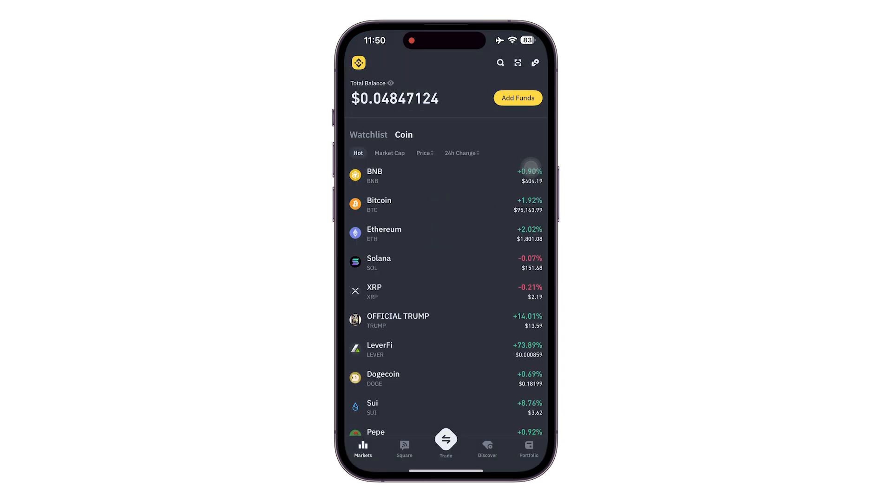
pyautogui.click(529, 446)
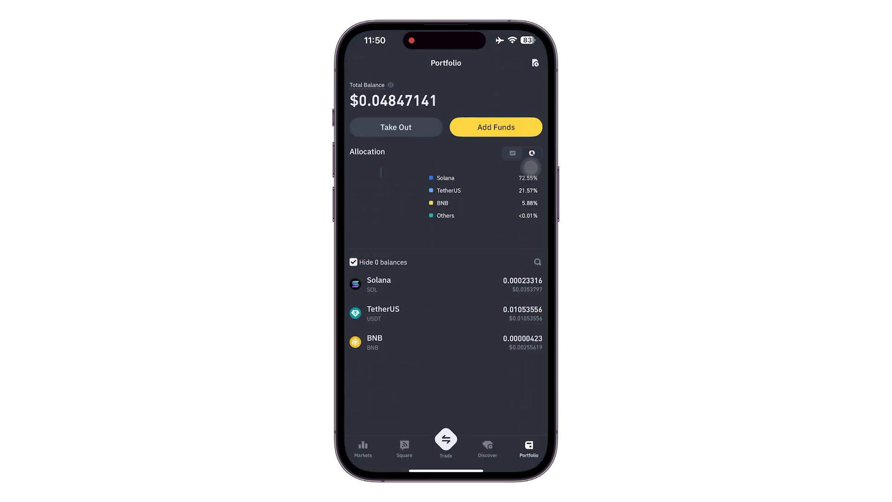
# Step: Start Add Funds for USDT and select the Tron (TRC20) deposit network
pyautogui.click(495, 126)
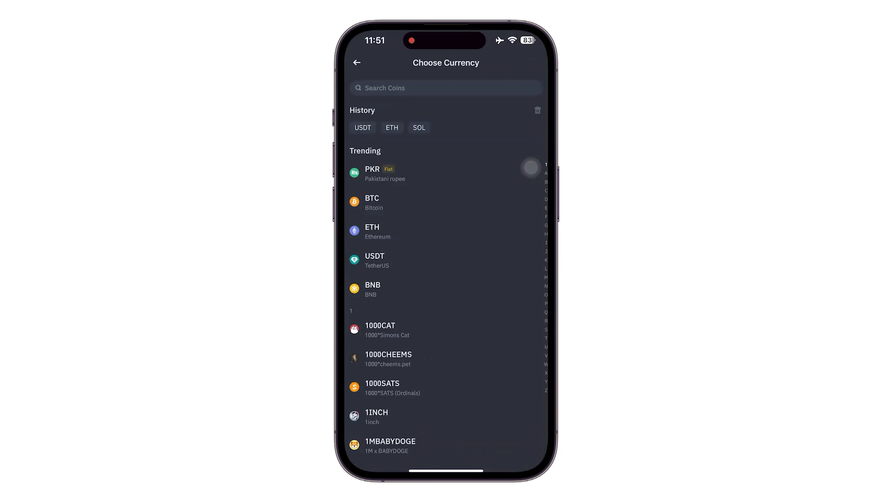
pyautogui.click(376, 260)
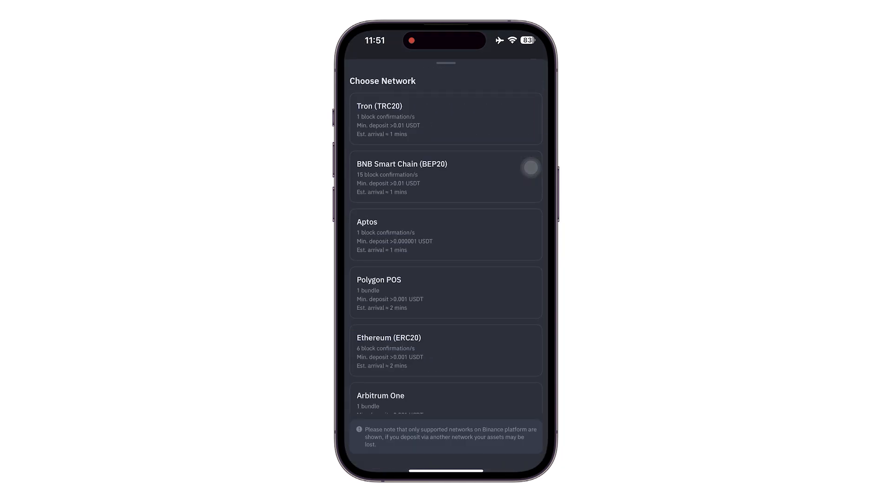
pyautogui.click(446, 117)
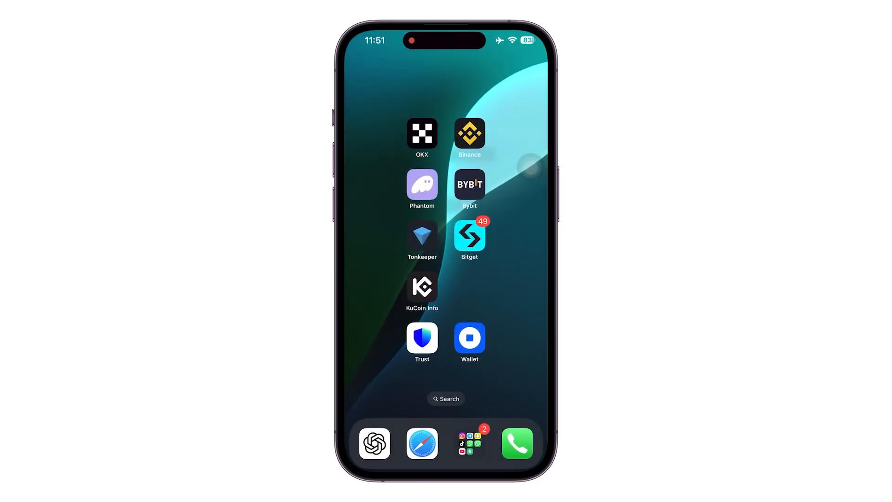
# Step: Relaunch Binance and start a send to reach the Choose Currency list
pyautogui.click(469, 134)
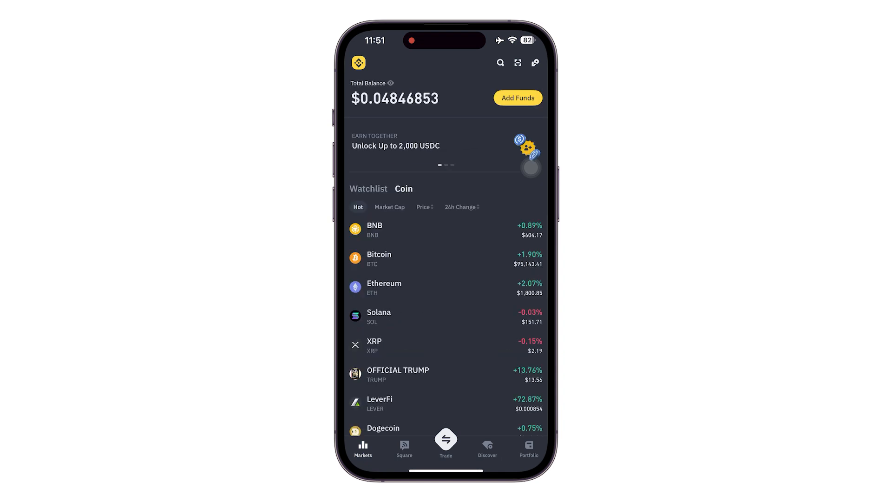
pyautogui.click(529, 447)
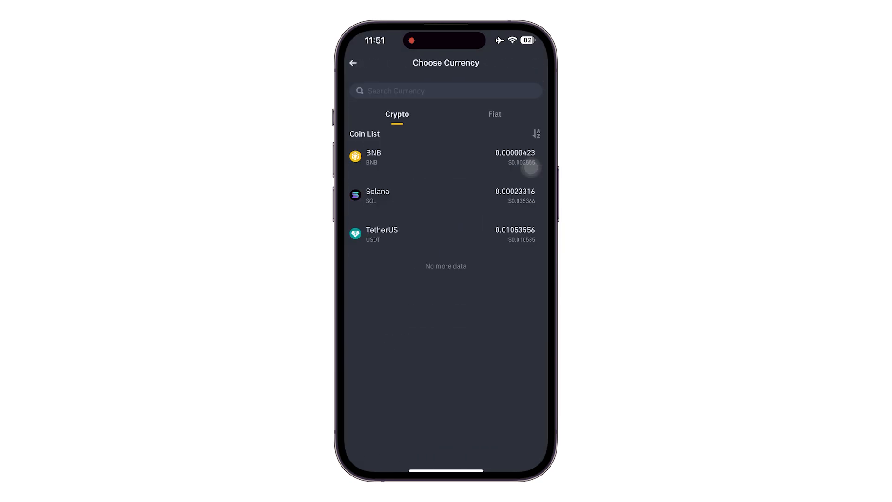
# Step: Select TetherUS to withdraw and bring up Paste on the recipient address field
pyautogui.click(382, 234)
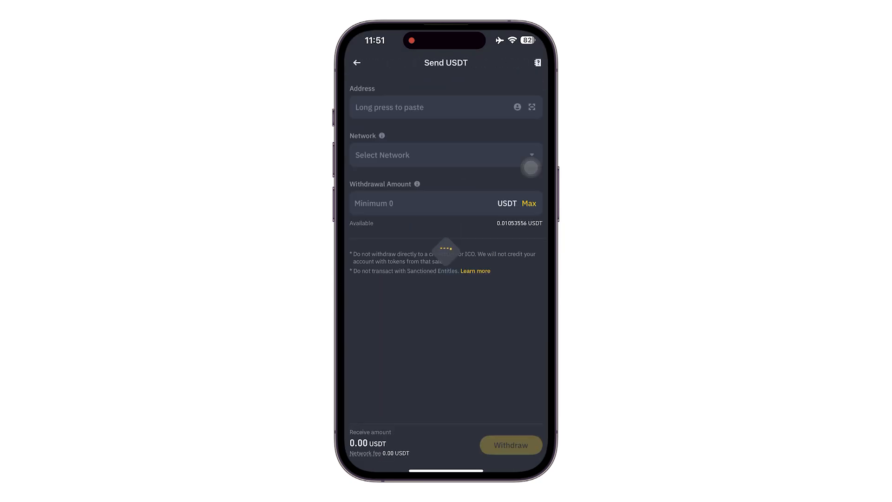
pyautogui.click(432, 108)
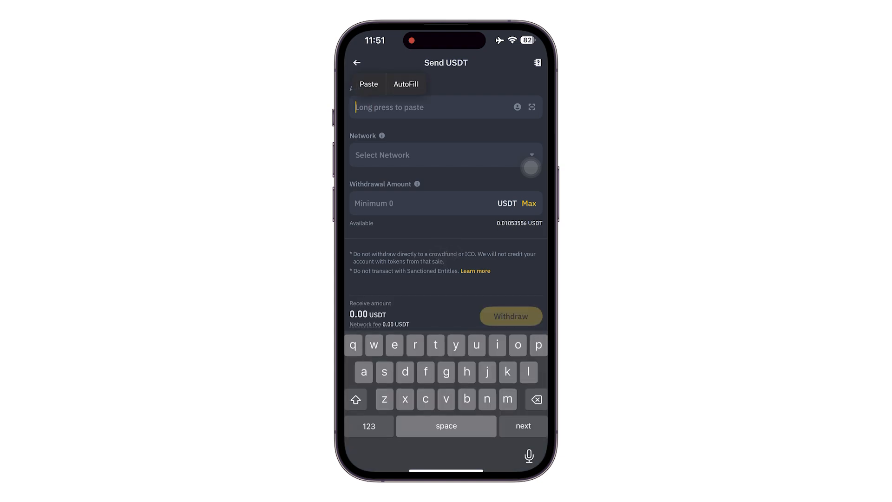